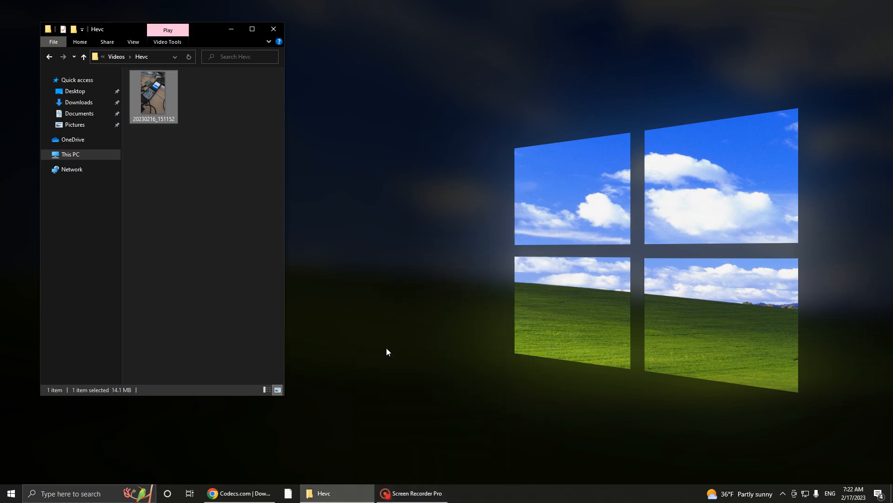
mouse_move(574, 310)
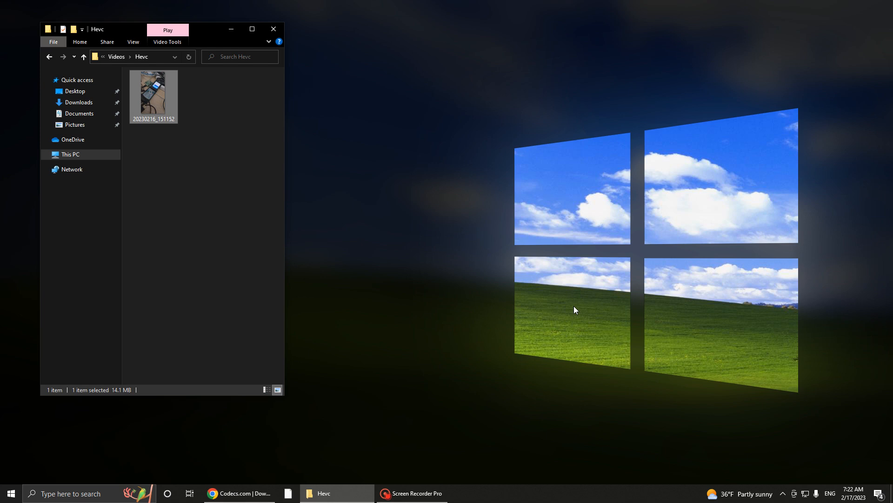
mouse_move(193, 81)
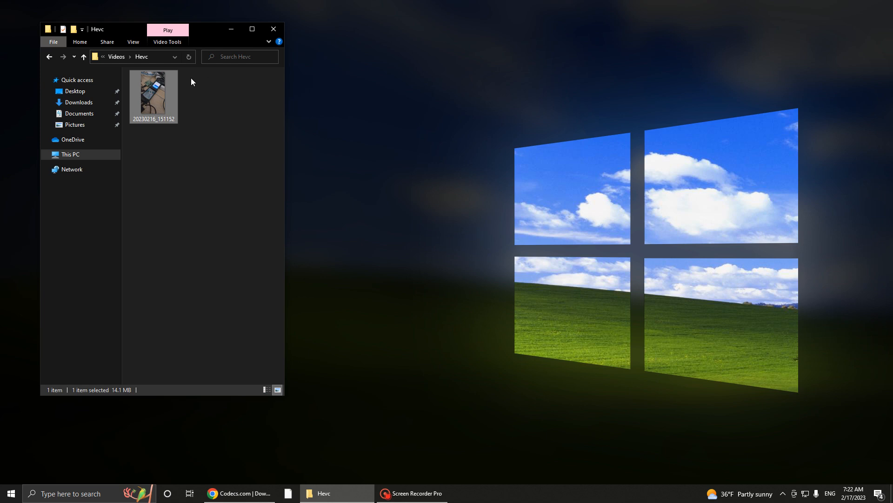
mouse_move(320, 135)
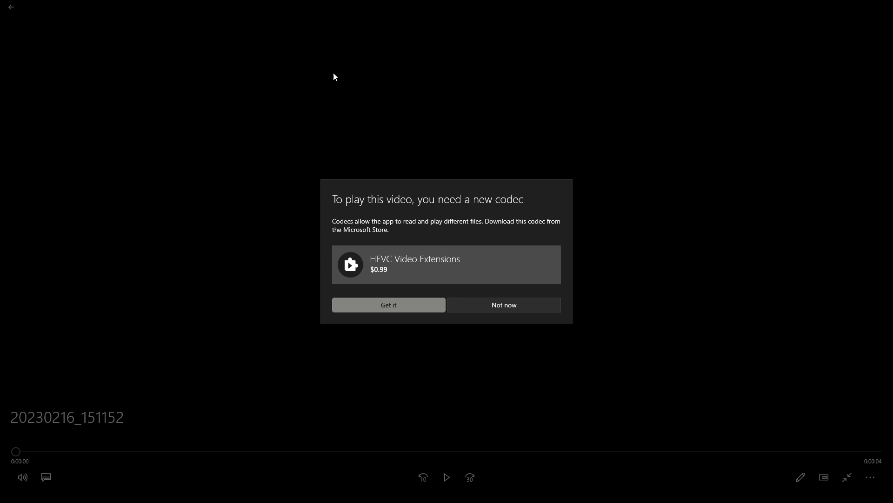
mouse_move(179, 96)
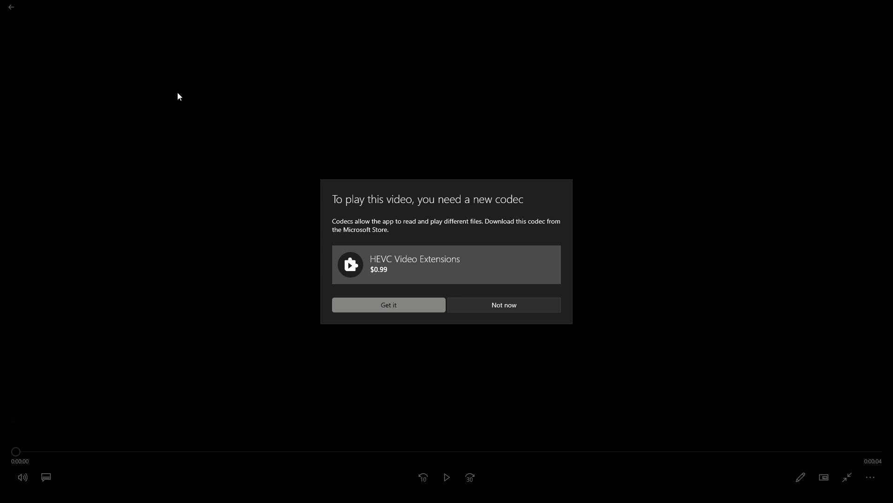
mouse_move(2, 138)
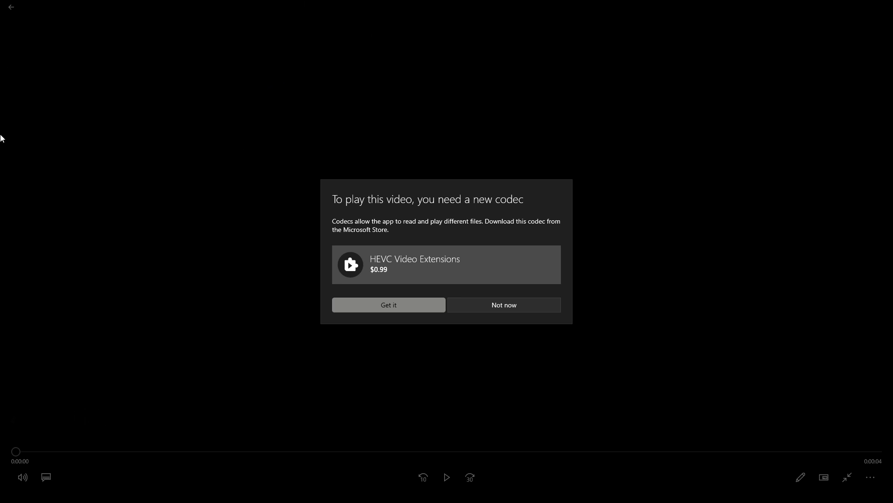
mouse_move(26, 145)
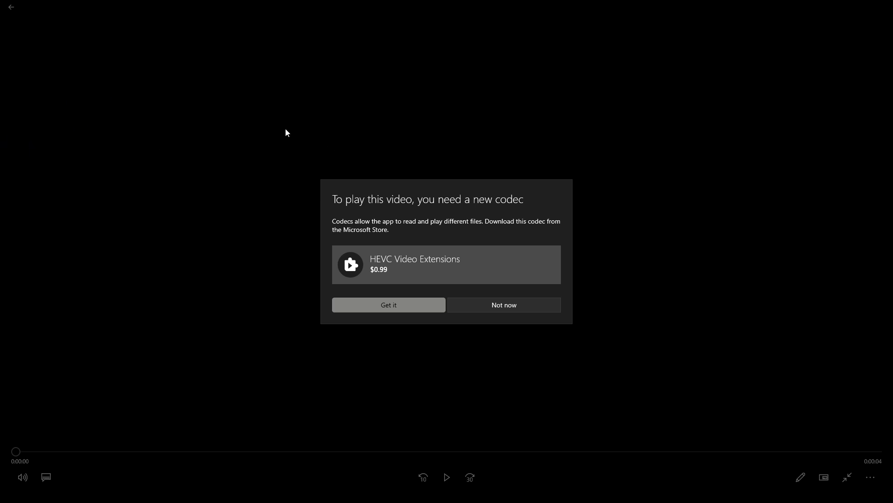
mouse_move(211, 131)
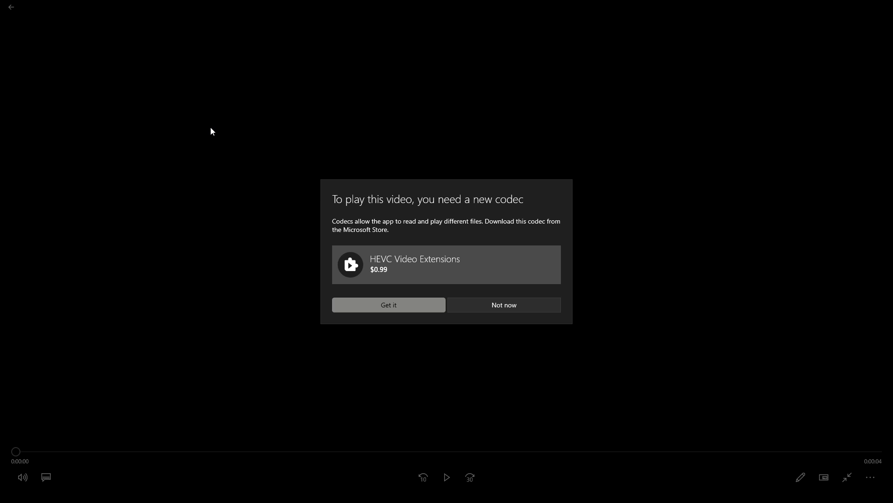
mouse_move(162, 108)
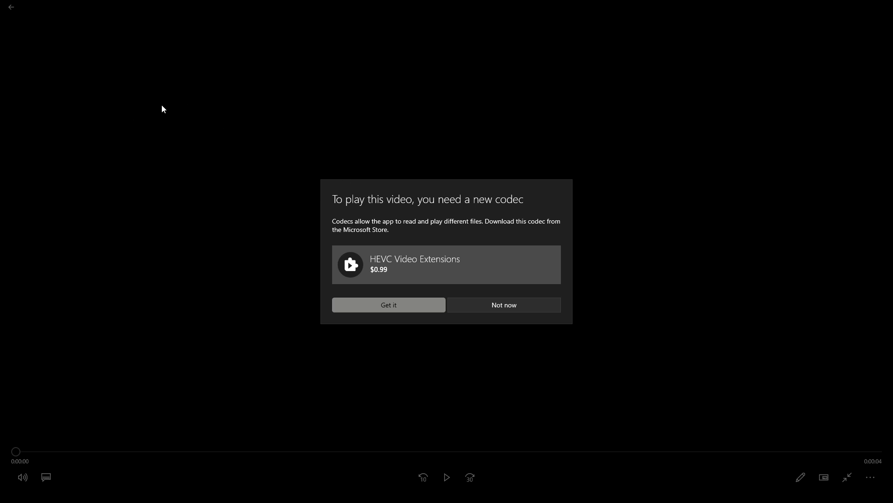
mouse_move(296, 192)
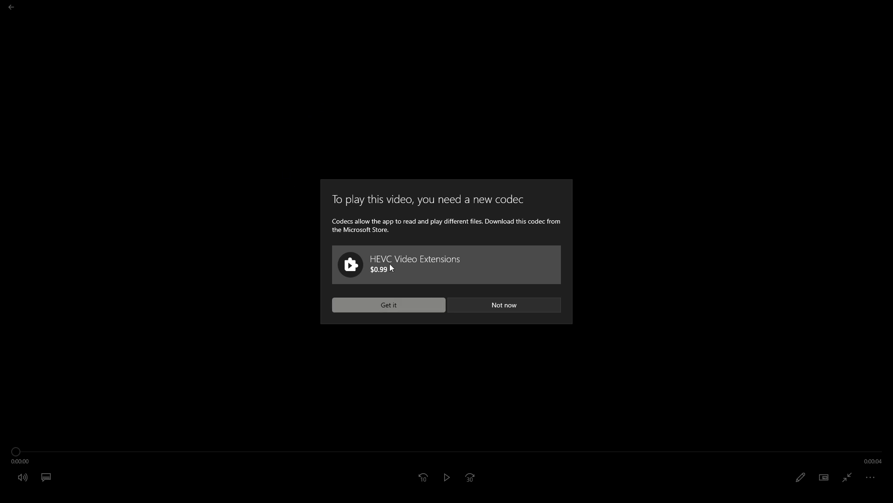
mouse_move(311, 184)
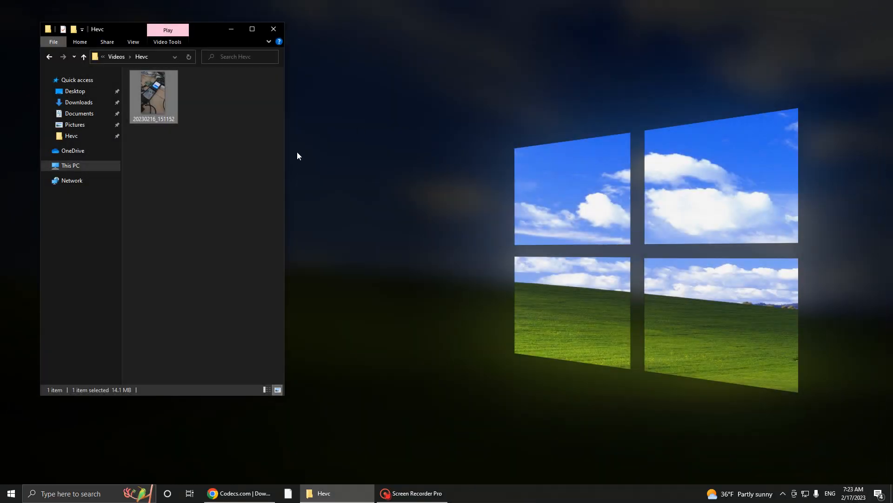
mouse_move(275, 481)
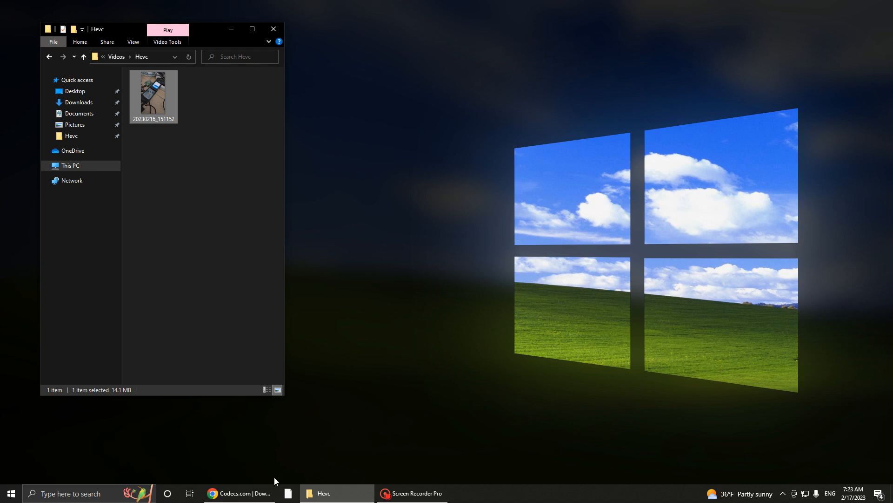
Switch to the Chrome tab showing the codecs.com HEVC Video Extension downloads
left_click(246, 493)
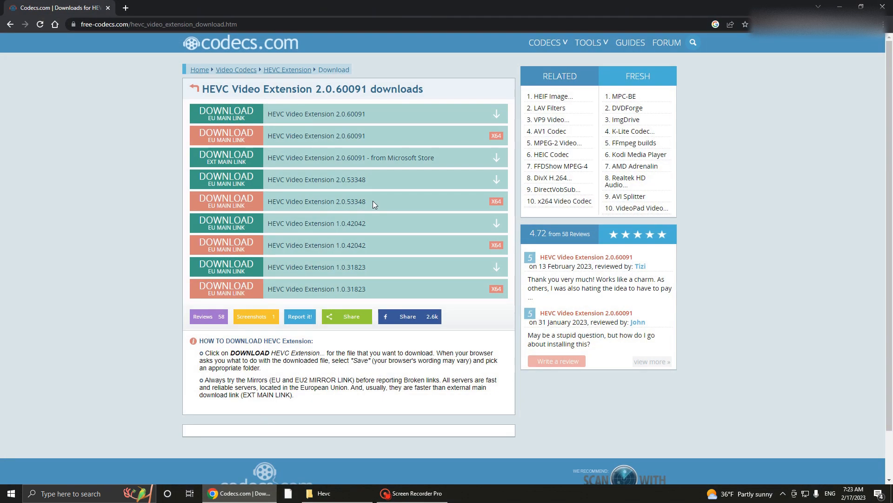
mouse_move(103, 170)
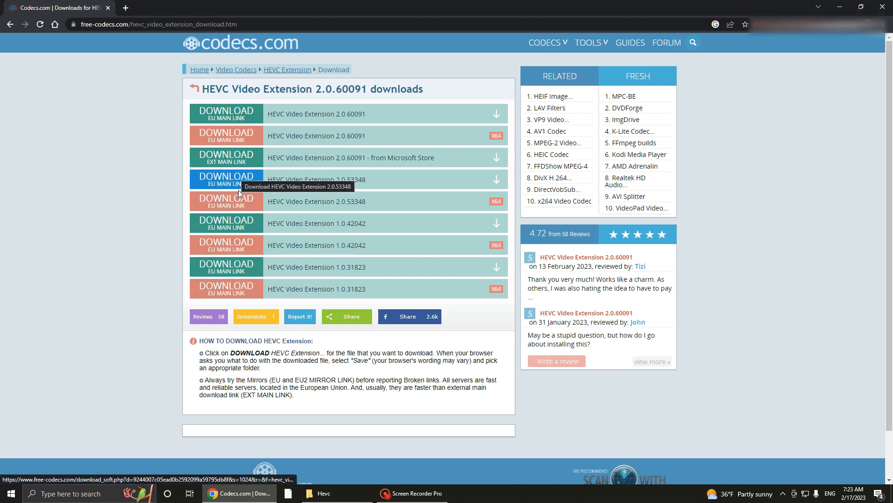
mouse_move(482, 250)
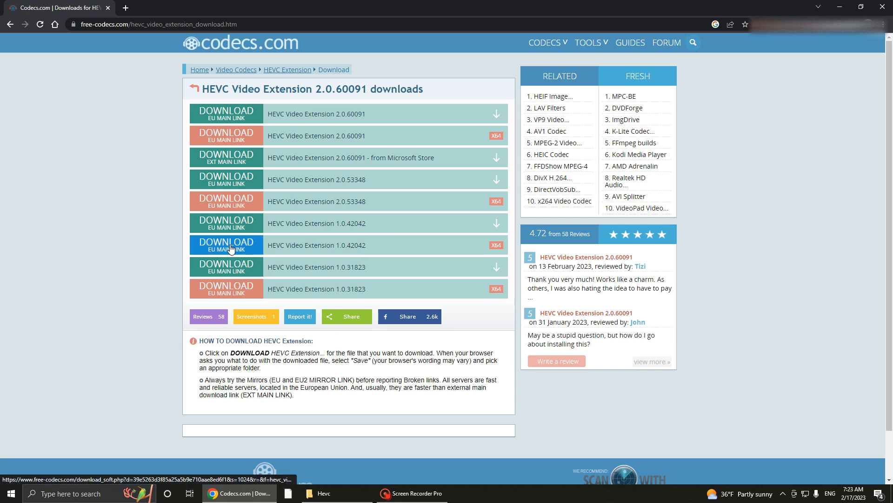
Download and install the HEVC Video Extension 1.0.42042 x64 package, then close App Installer
left_click(226, 244)
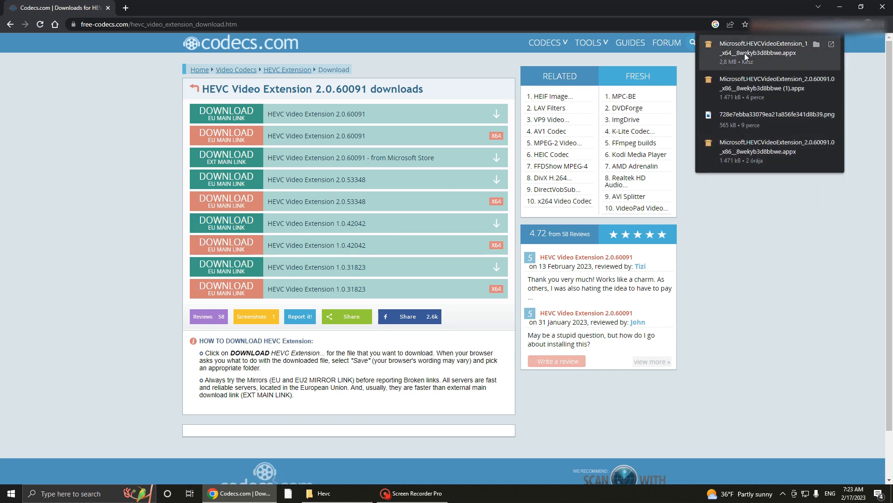
left_click(759, 48)
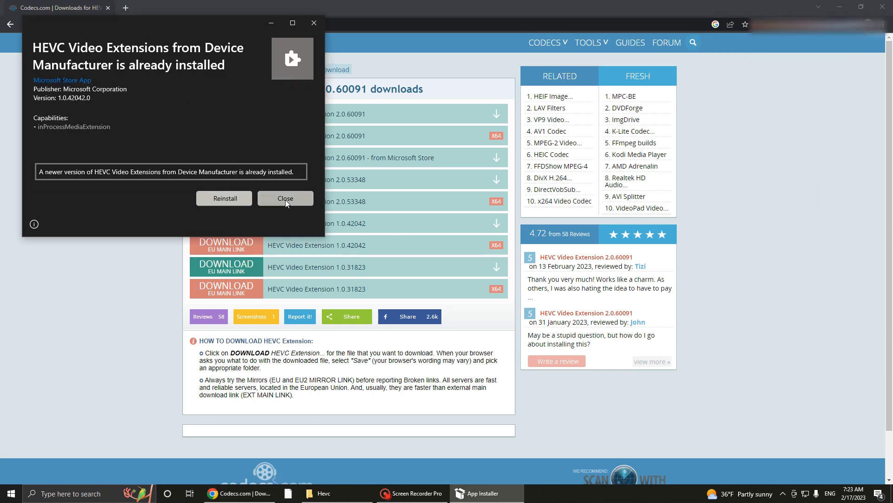
left_click(224, 199)
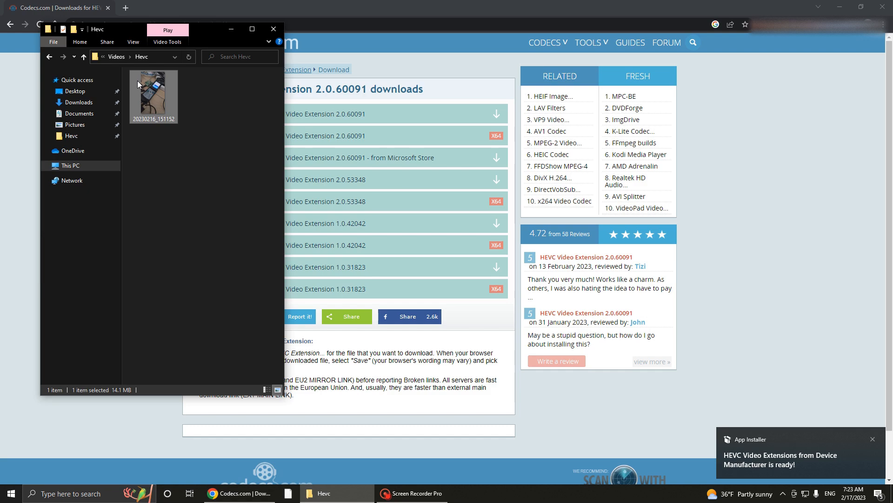
Replay 20230216_151152 in Movies & TV, confirm the flip-phone footage plays, then pause
double_click(154, 93)
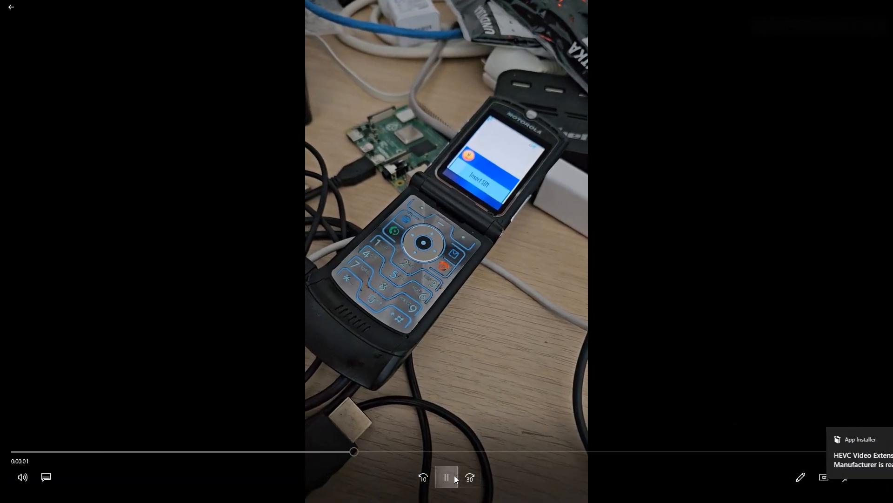
left_click(446, 477)
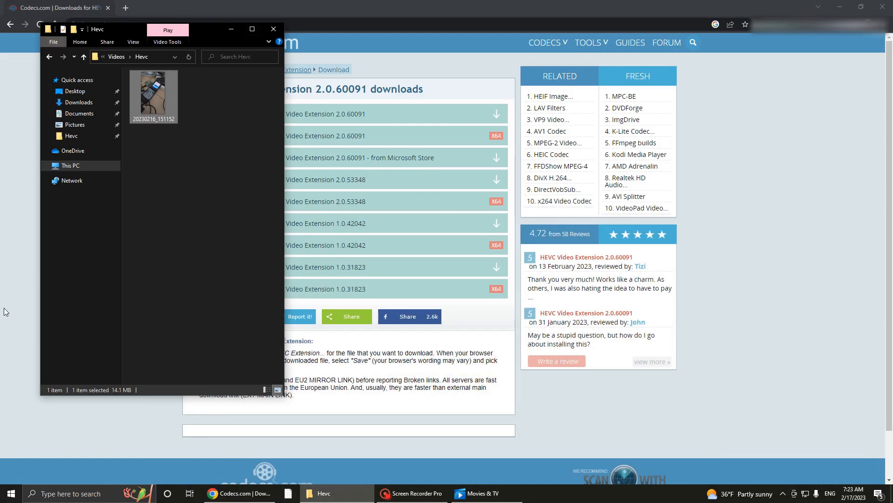
Bring the Chrome free-codecs.com HEVC downloads page in front of File Explorer
left_click(273, 29)
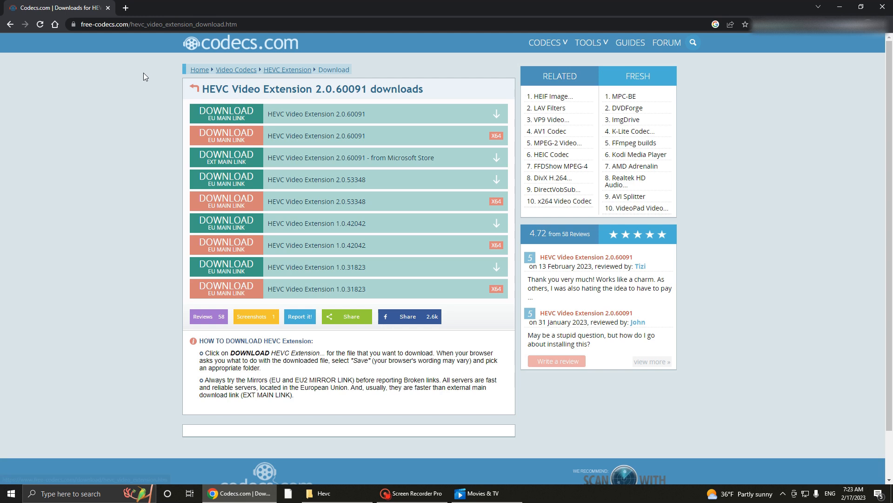
mouse_move(118, 137)
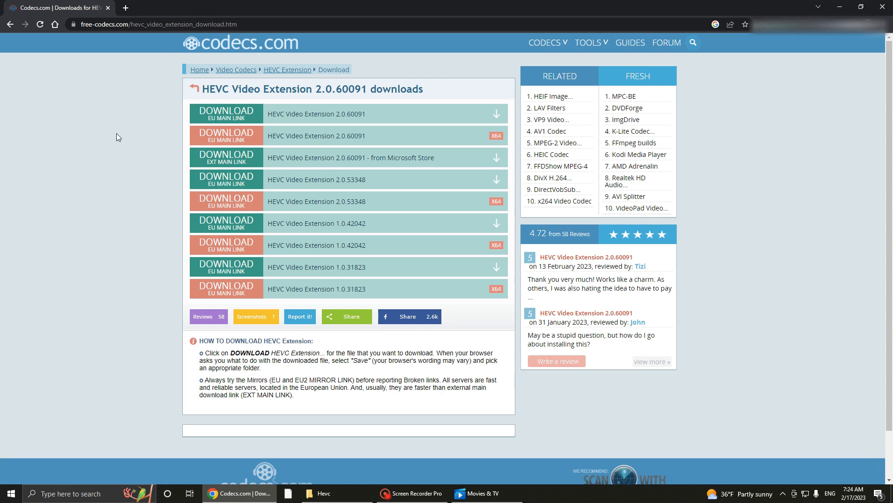
mouse_move(79, 148)
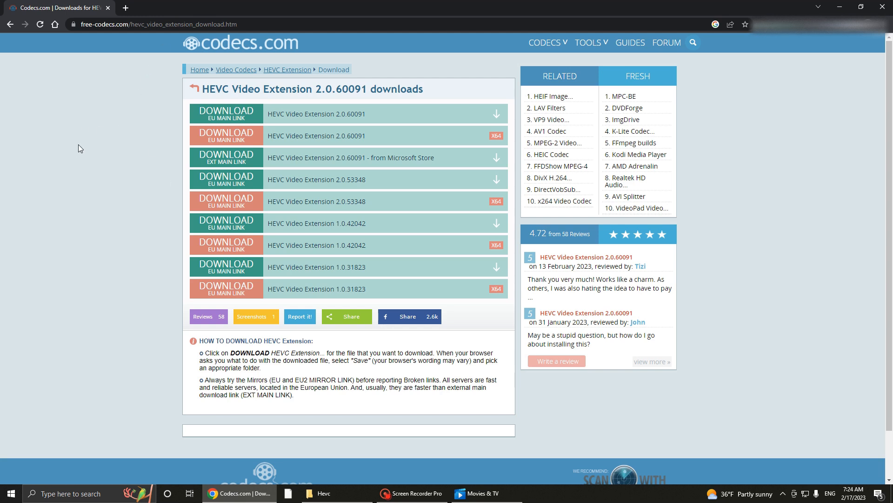
mouse_move(84, 154)
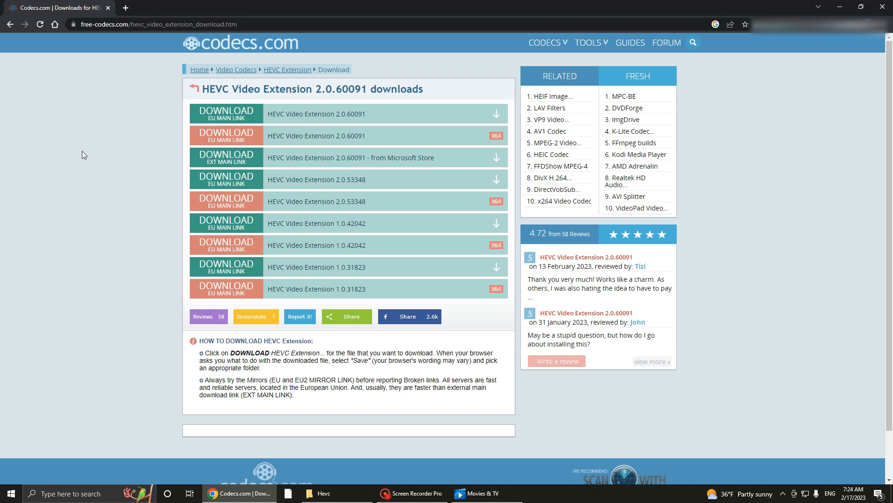